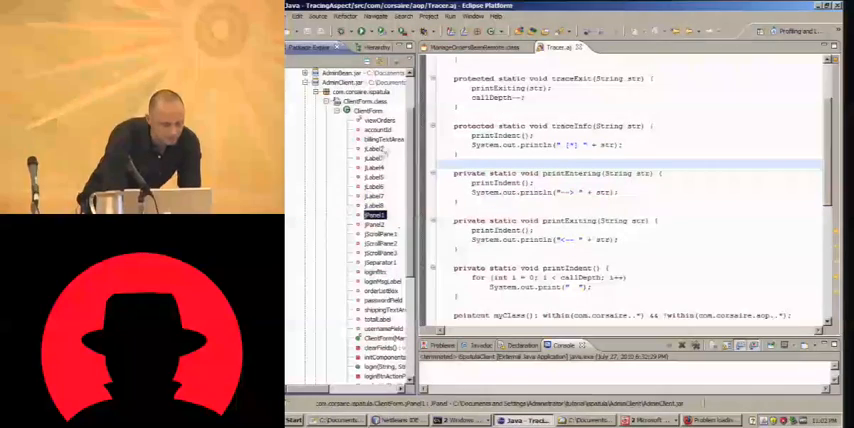
Expand the client project's Referenced Libraries and EJB client jar down to ManageOrderBeanRemote's methods.
left_click(374, 158)
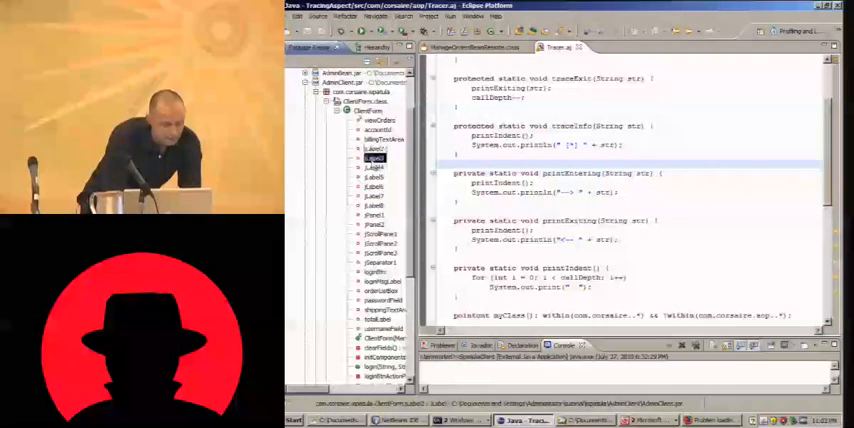
left_click(376, 188)
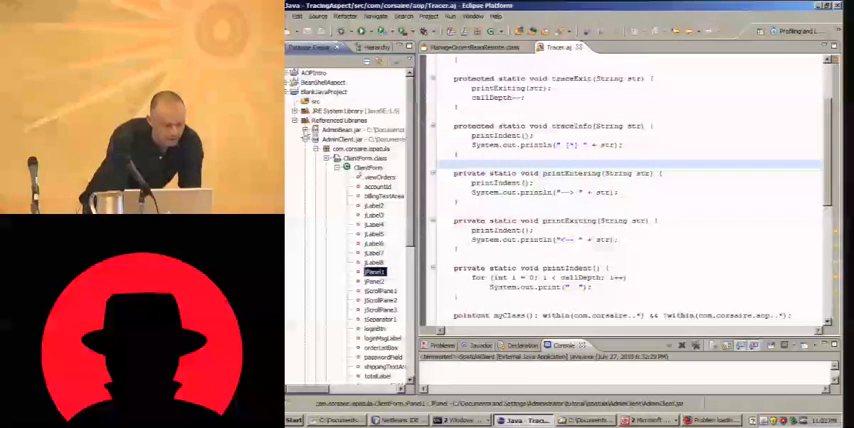
left_click(308, 132)
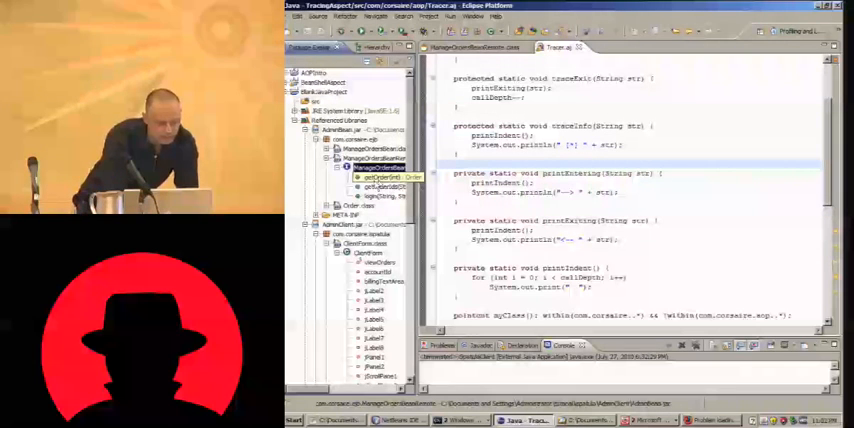
left_click(384, 186)
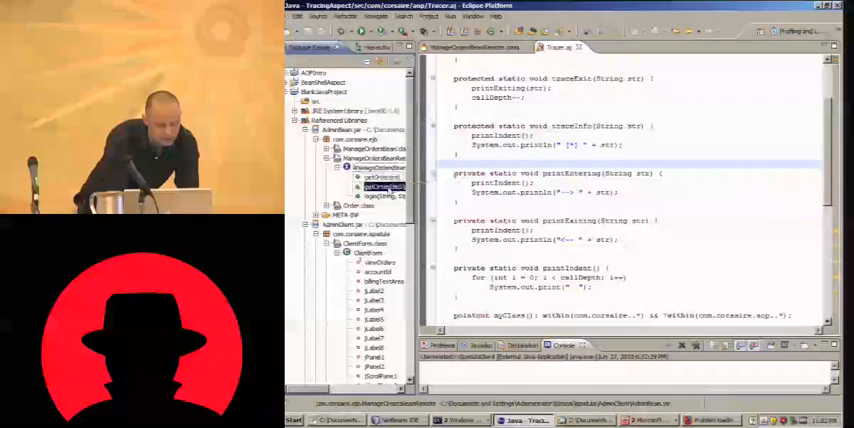
Open ManageOrderBeanRemote from the referenced library to read its lookup and order-retrieval methods.
left_click(380, 188)
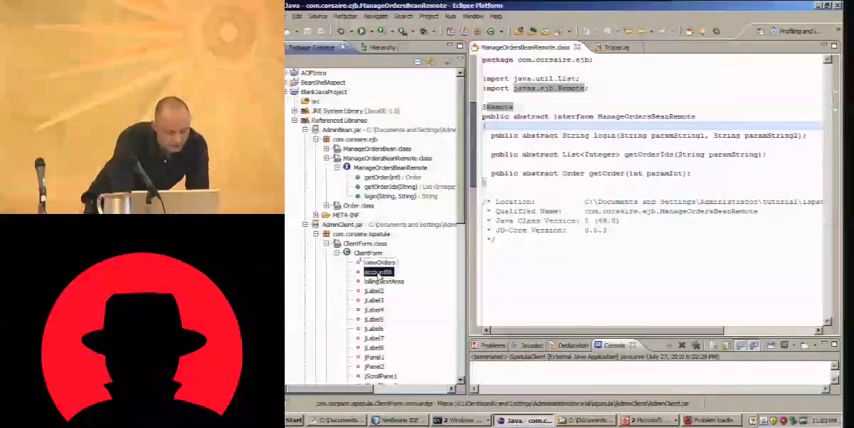
left_click(378, 262)
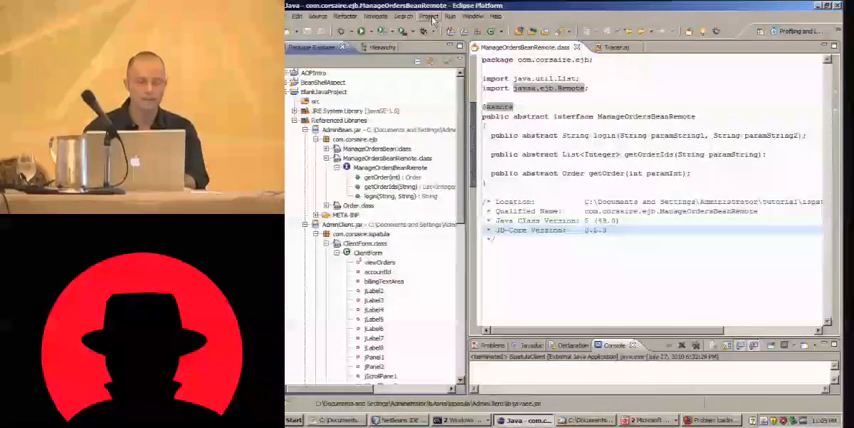
In Profile Configurations, review the client's Main and Arguments settings and choose Execution Time Analysis on Monitor.
left_click(454, 16)
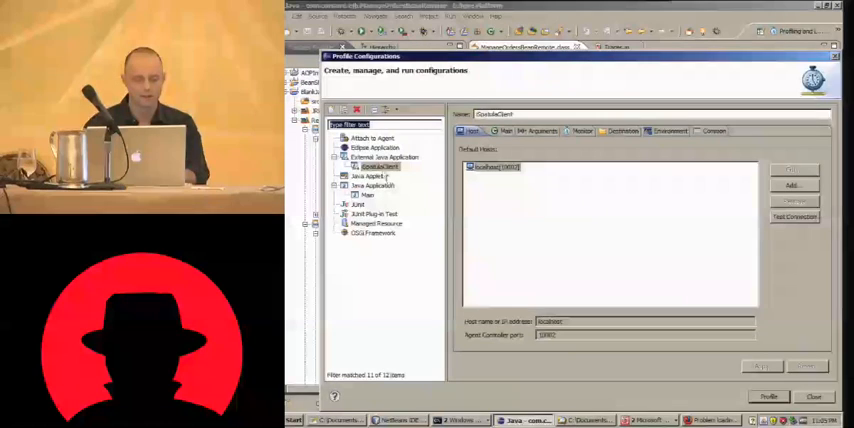
left_click(380, 166)
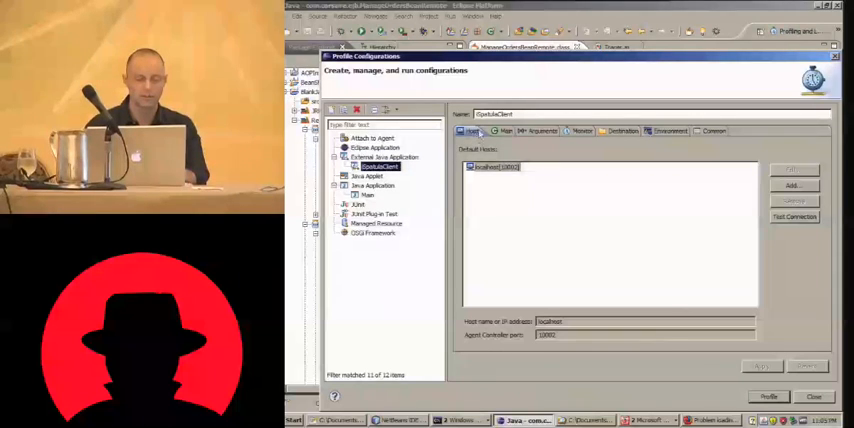
left_click(500, 132)
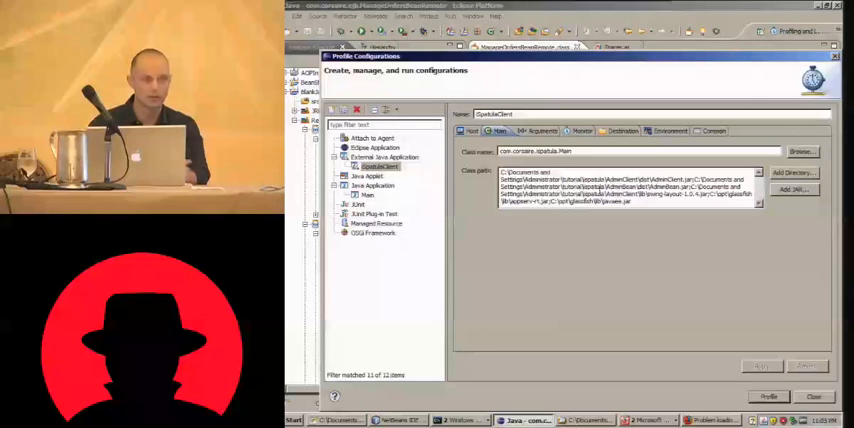
left_click(532, 132)
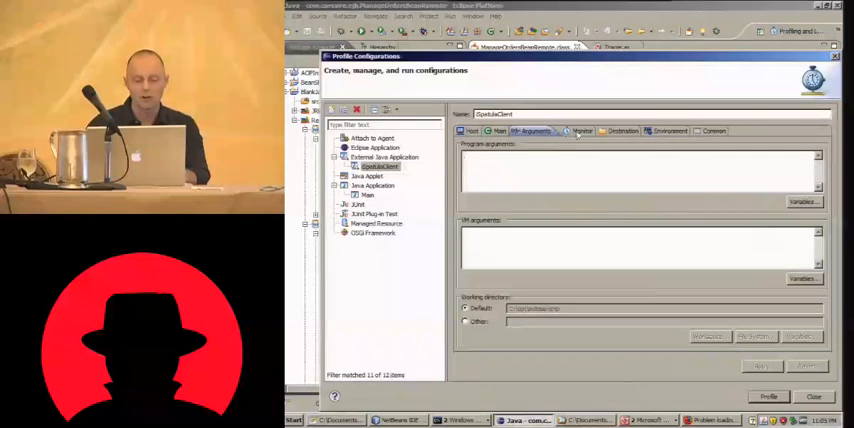
left_click(576, 132)
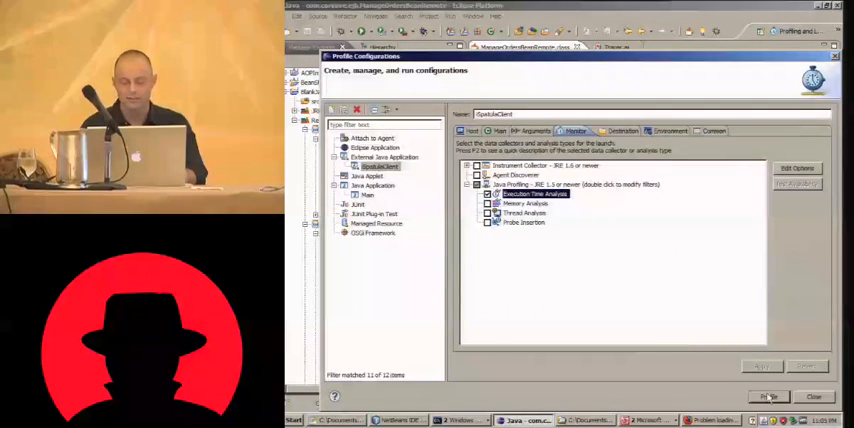
left_click(768, 396)
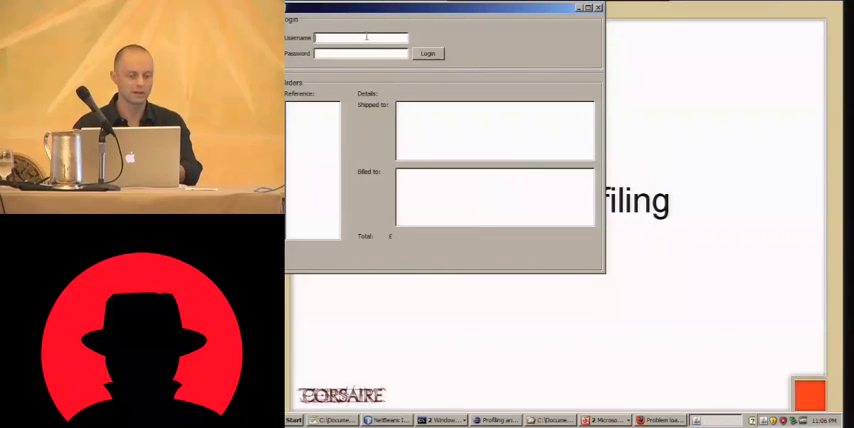
Log into the Swing order client as bob so the order references load.
type("bob")
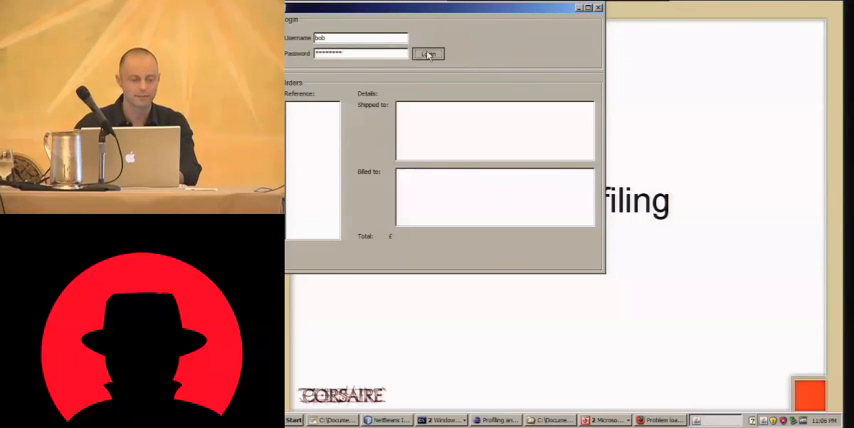
left_click(428, 54)
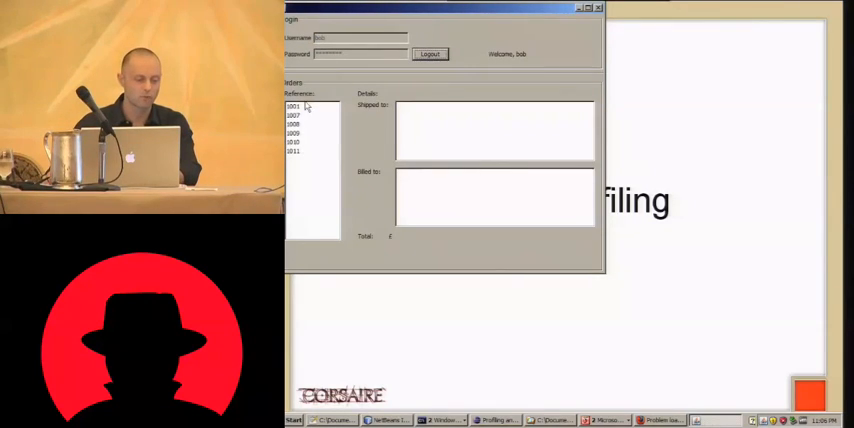
left_click(292, 106)
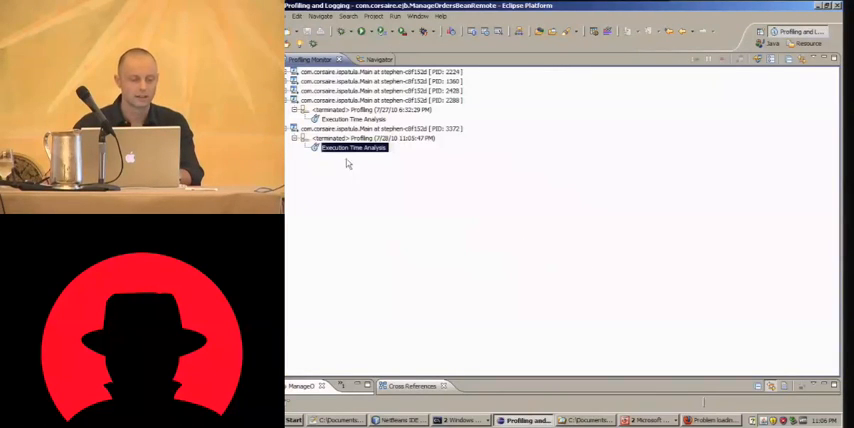
Open the Execution Time Analysis entry as a UML2 sequence diagram of the profiled client run.
right_click(352, 148)
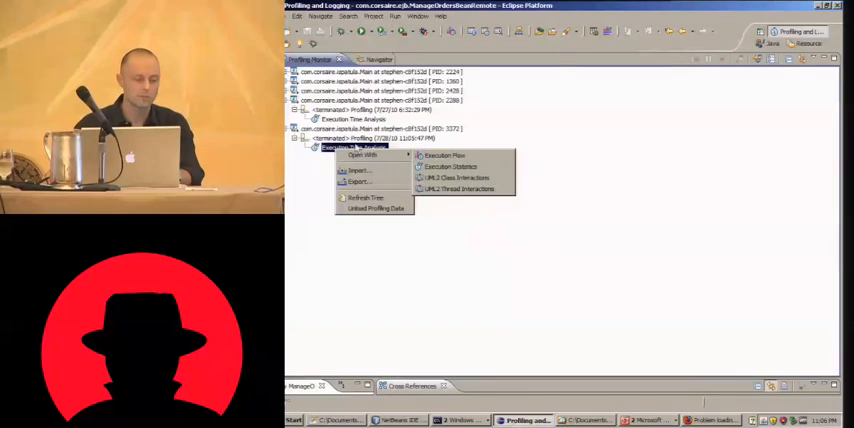
mouse_move(458, 176)
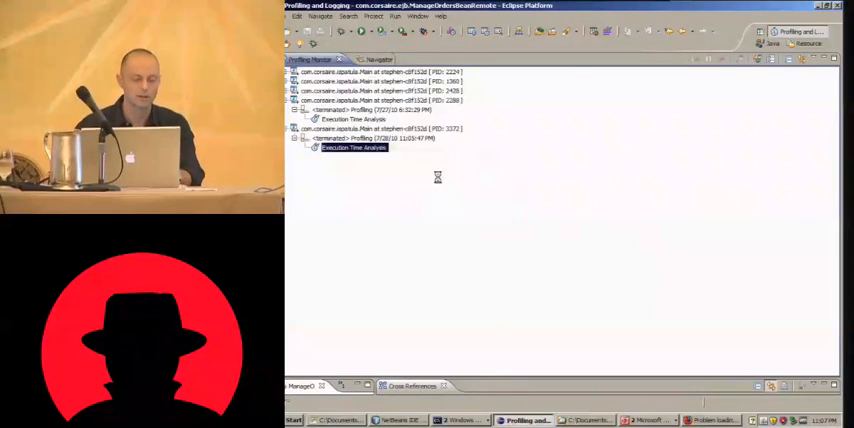
double_click(352, 148)
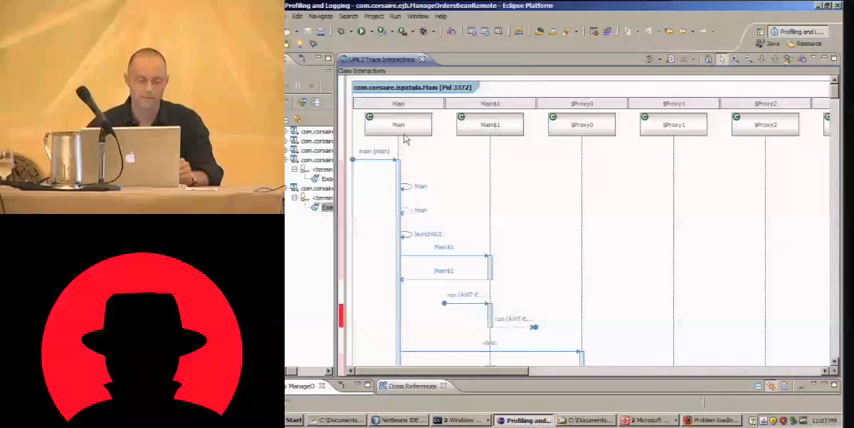
left_click(398, 124)
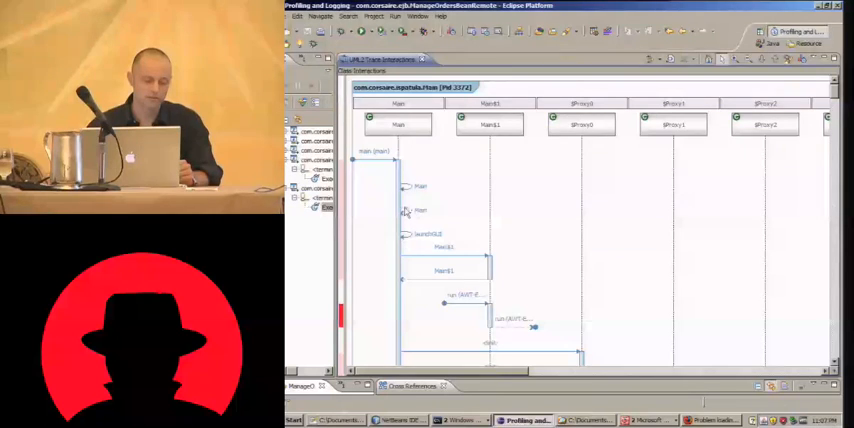
mouse_move(426, 272)
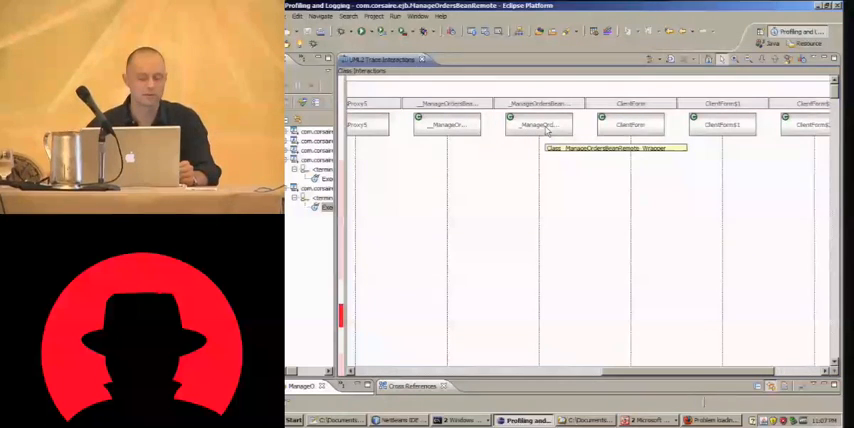
left_click(540, 124)
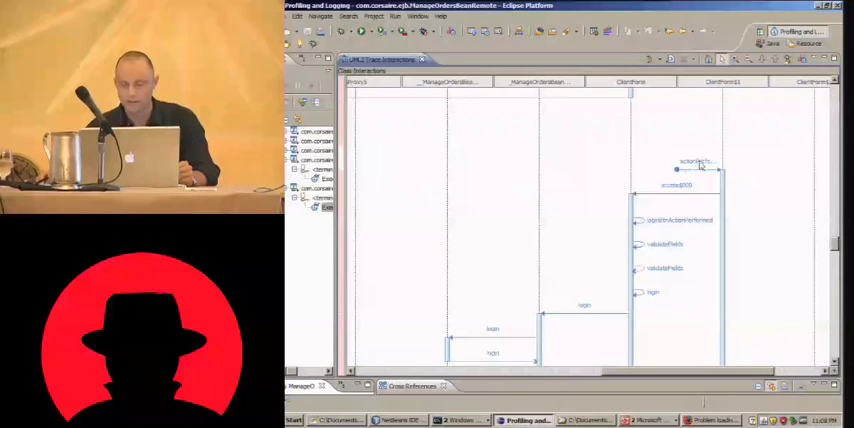
mouse_move(700, 170)
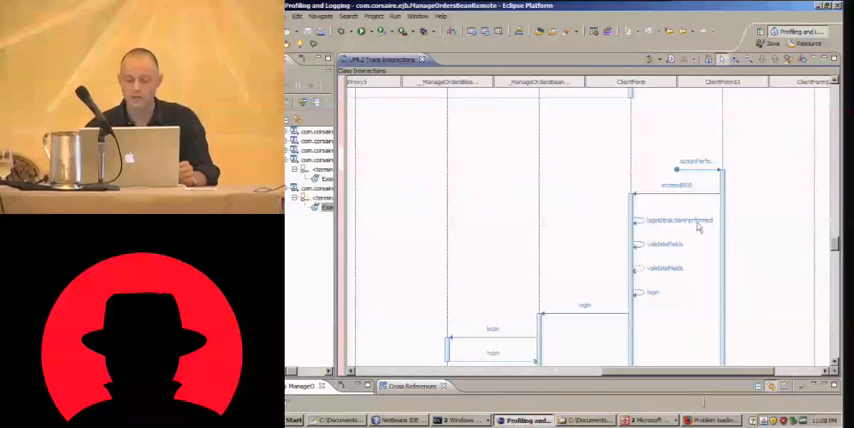
mouse_move(698, 222)
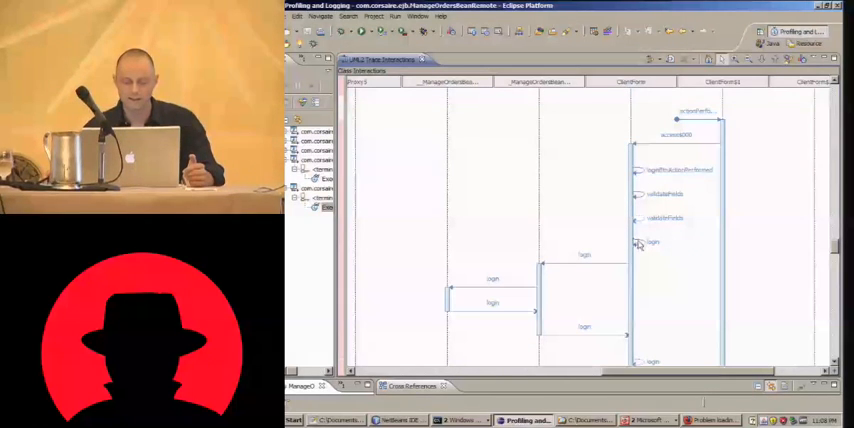
scroll("down", 3)
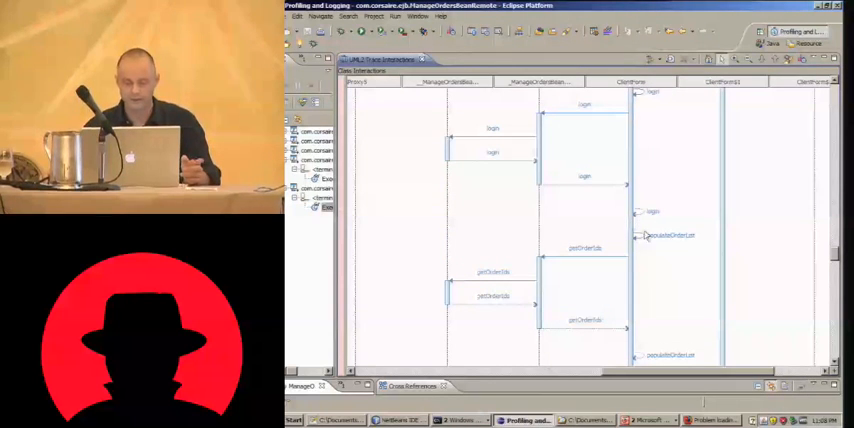
mouse_move(670, 238)
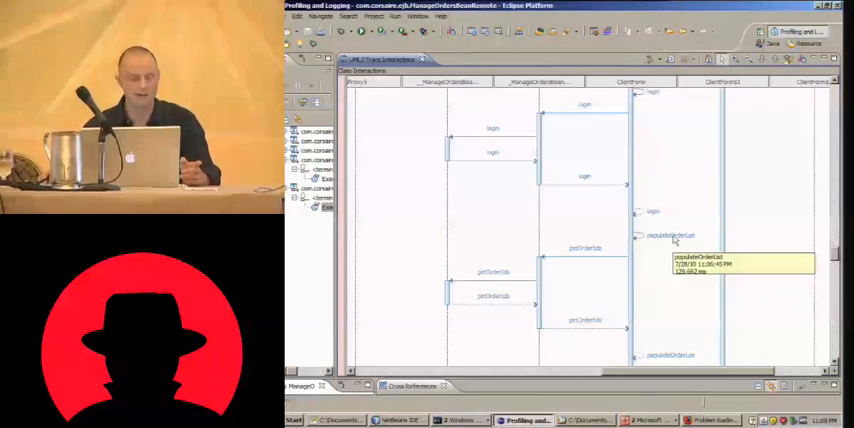
mouse_move(596, 256)
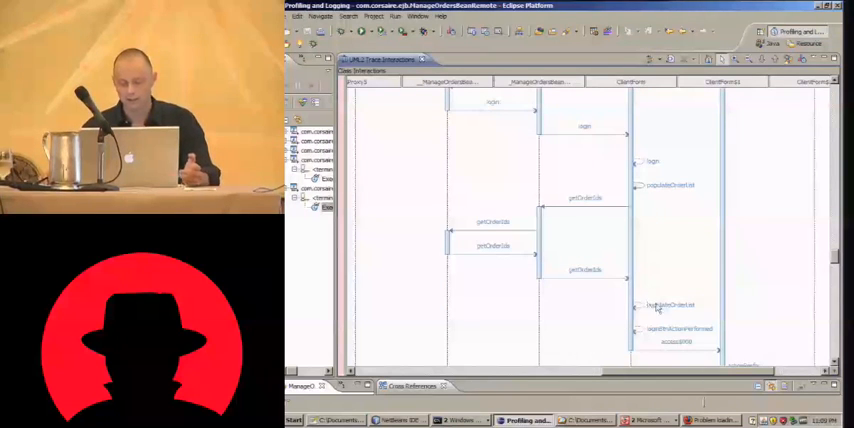
scroll("down", 3)
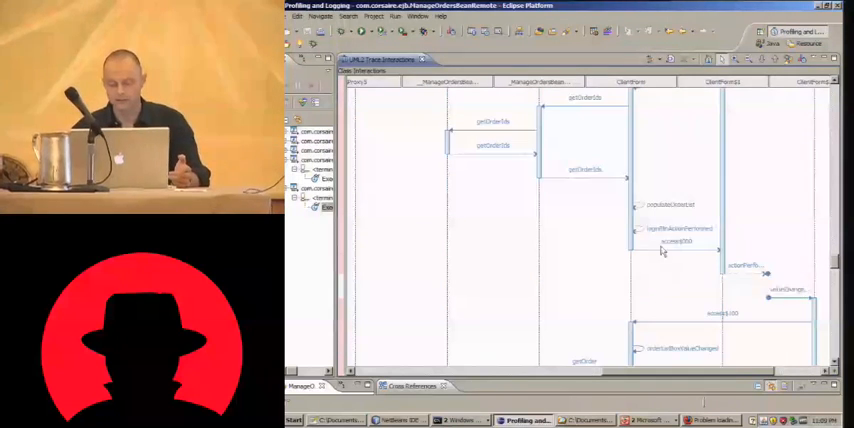
scroll("down", 3)
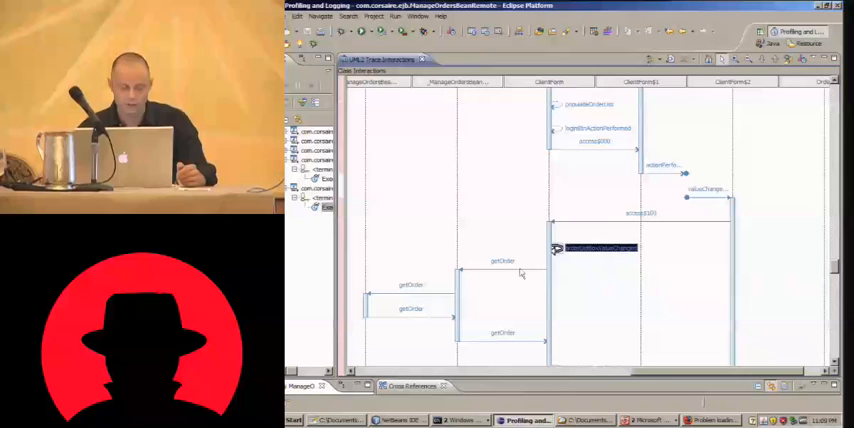
mouse_move(496, 268)
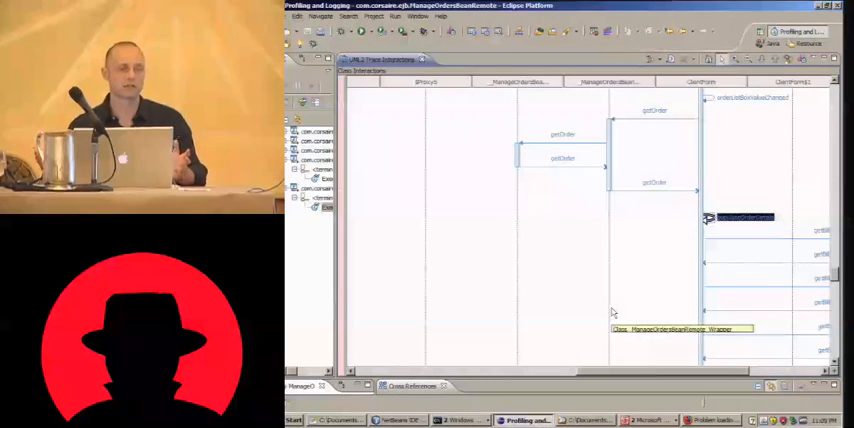
mouse_move(538, 256)
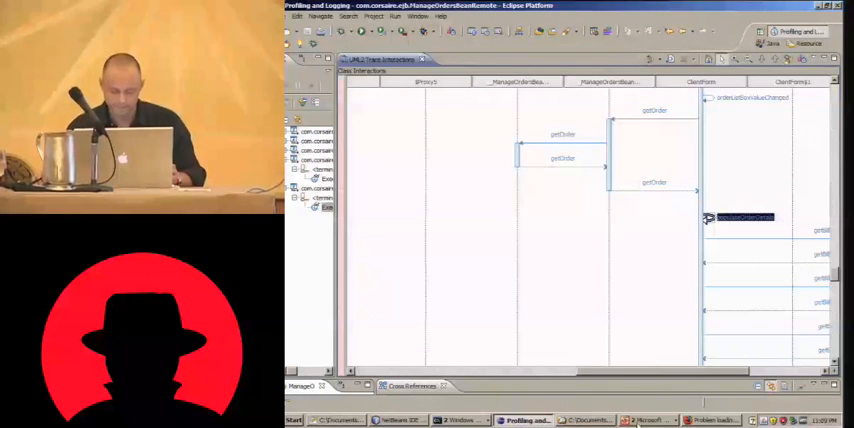
mouse_move(564, 220)
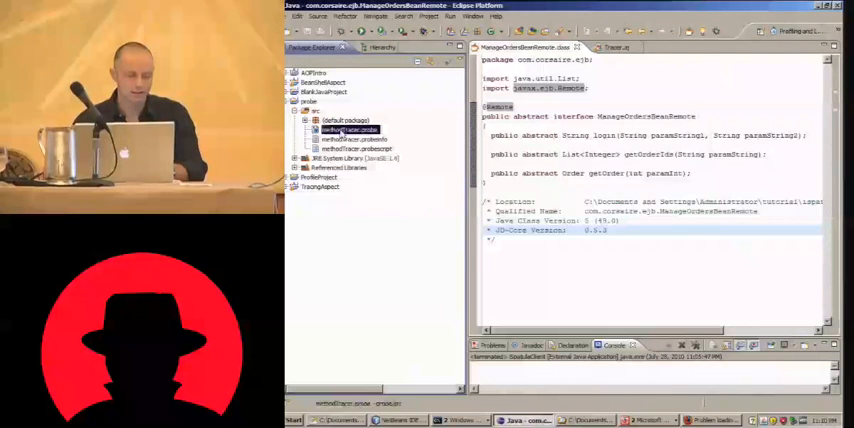
In the method-tracer probe's beforeCall fragment, confirm the thisMethodName data item uses the methodName data type.
double_click(352, 128)
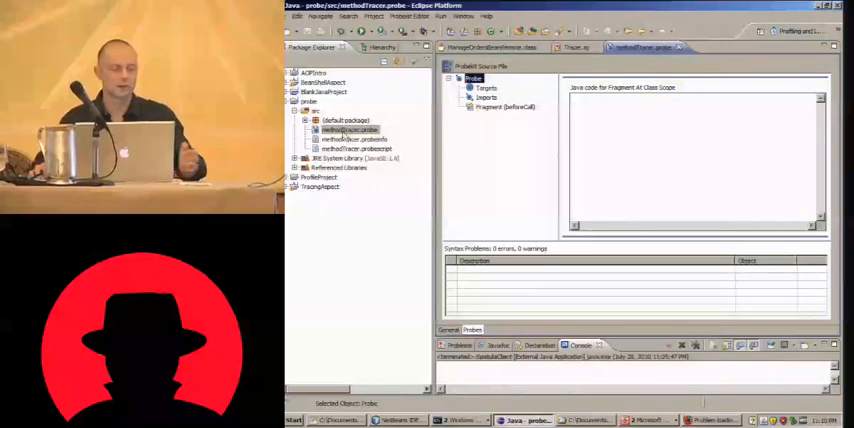
left_click(504, 108)
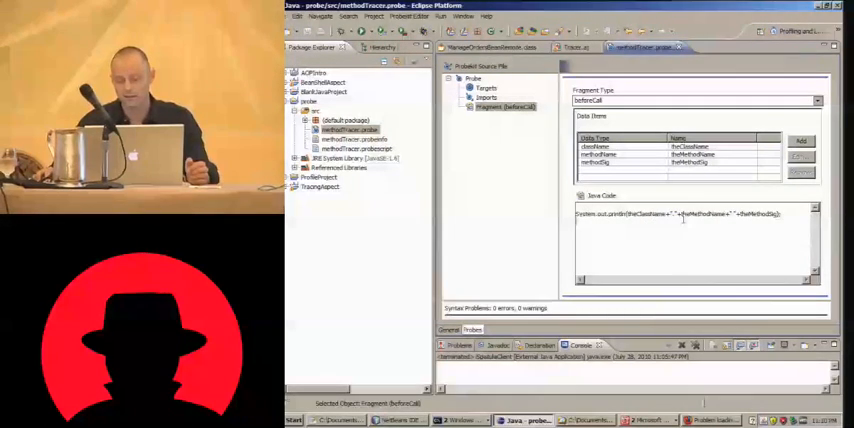
double_click(760, 214)
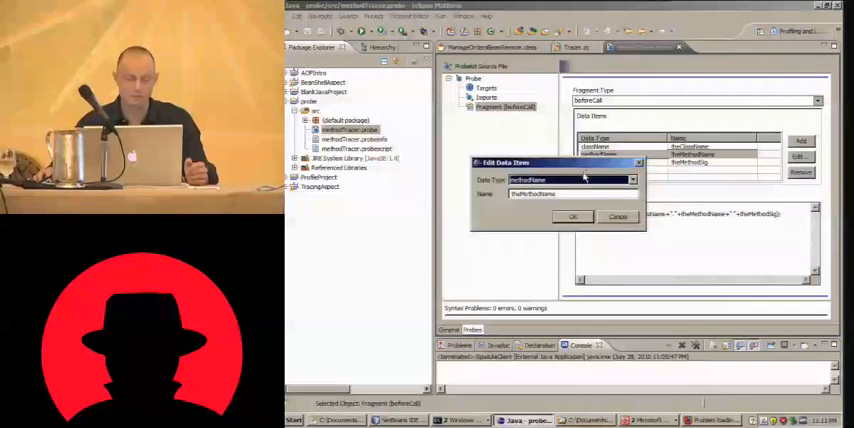
left_click(632, 180)
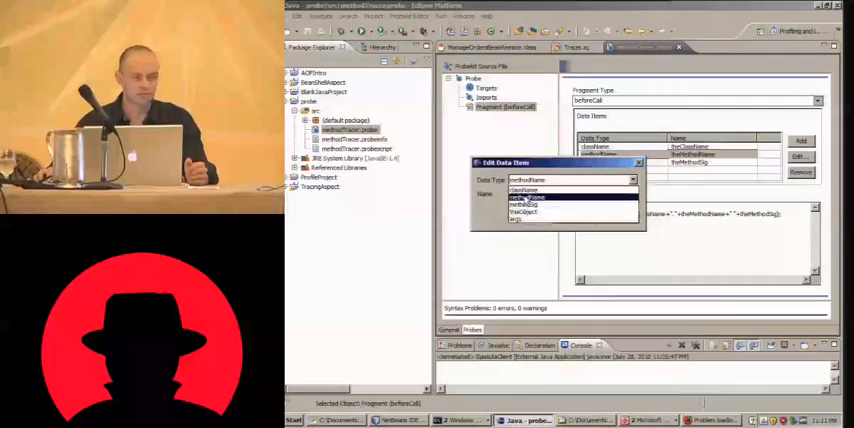
left_click(524, 196)
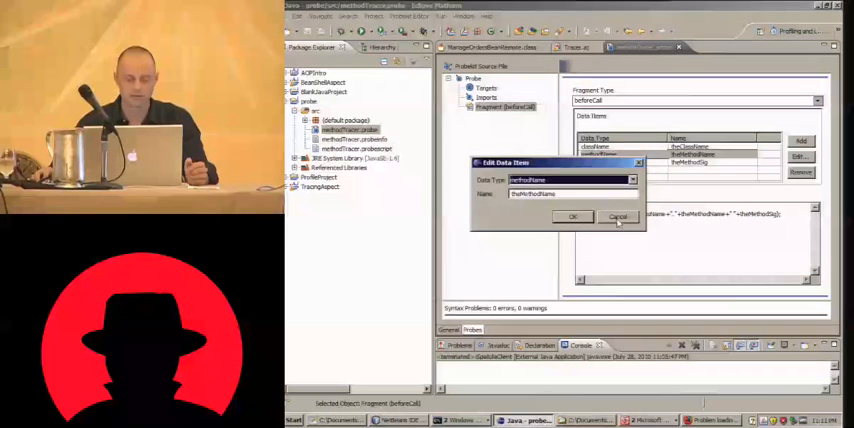
left_click(572, 216)
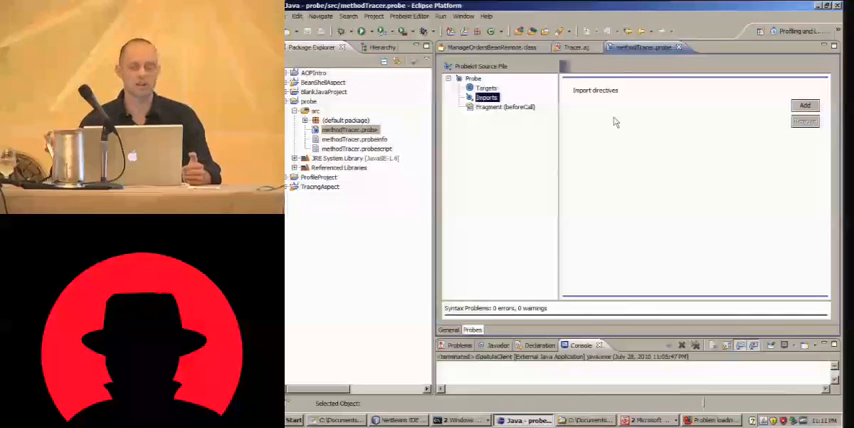
On the probe's Targets page, edit the include/exclude rows including the wildcard include rule.
left_click(484, 96)
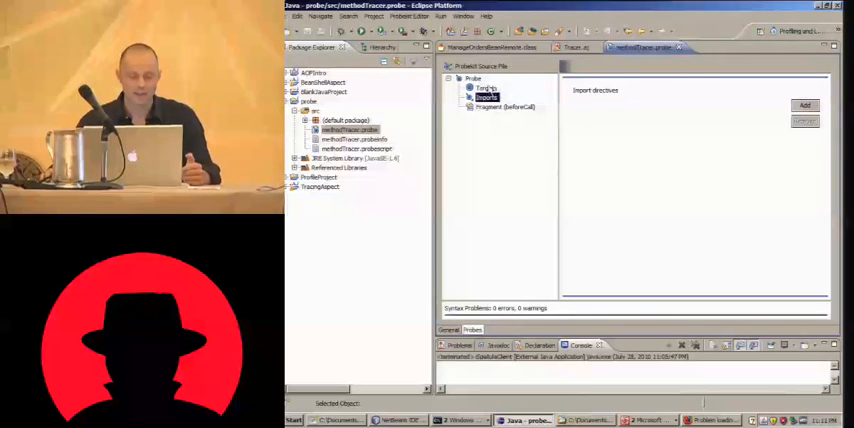
left_click(486, 88)
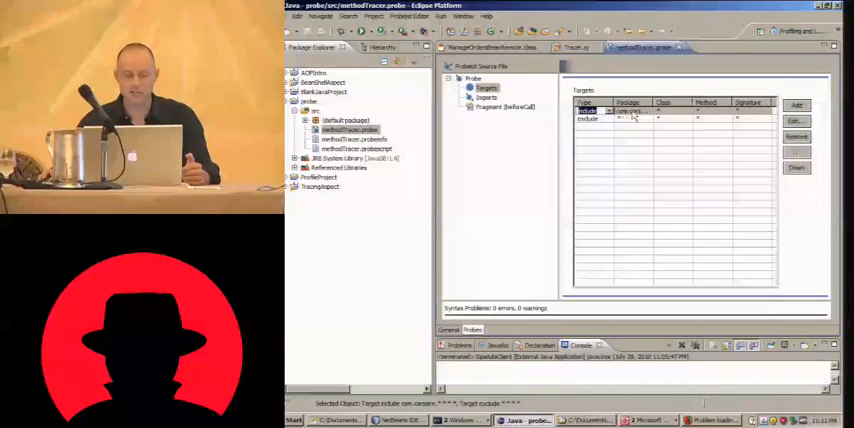
left_click(630, 110)
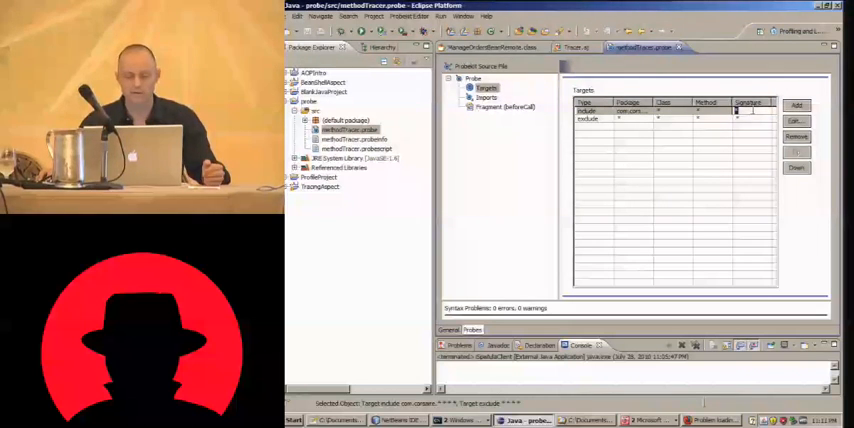
left_click(590, 118)
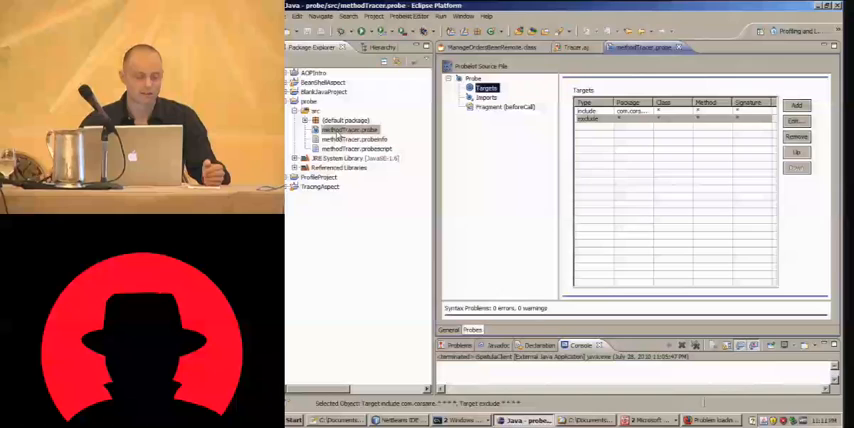
right_click(348, 128)
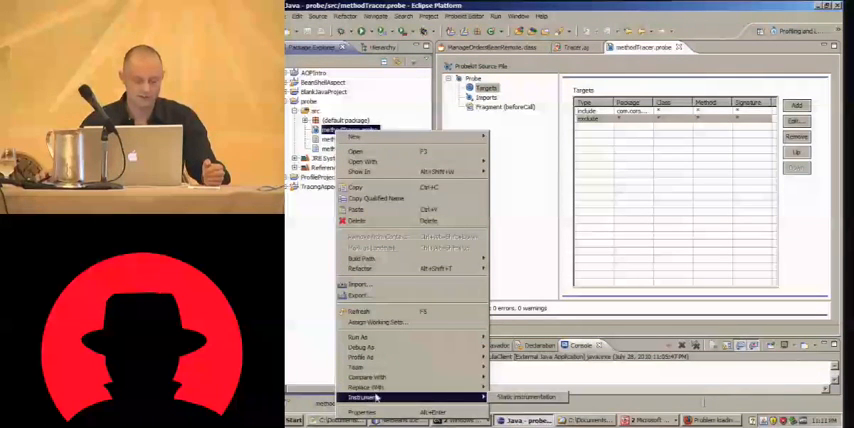
Run Instrument > Static Instrumentation on the probe, keeping the client jars checked.
left_click(362, 396)
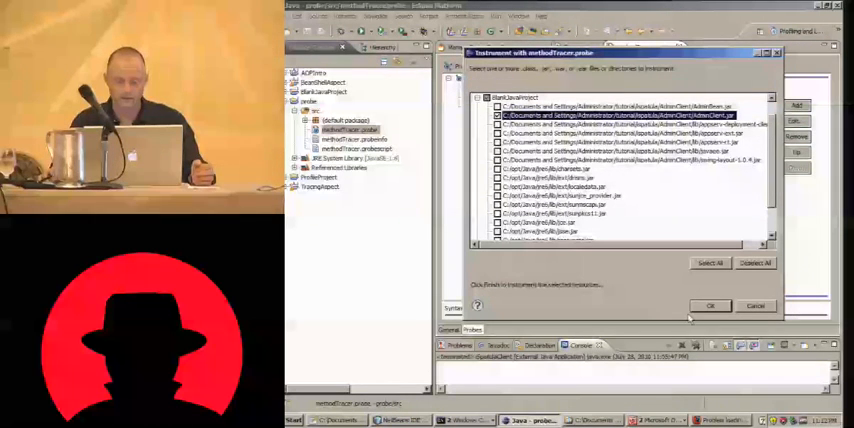
left_click(710, 306)
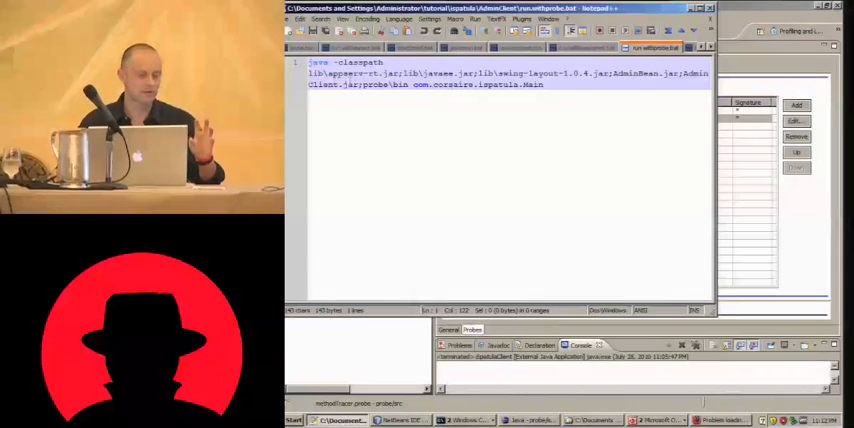
double_click(374, 84)
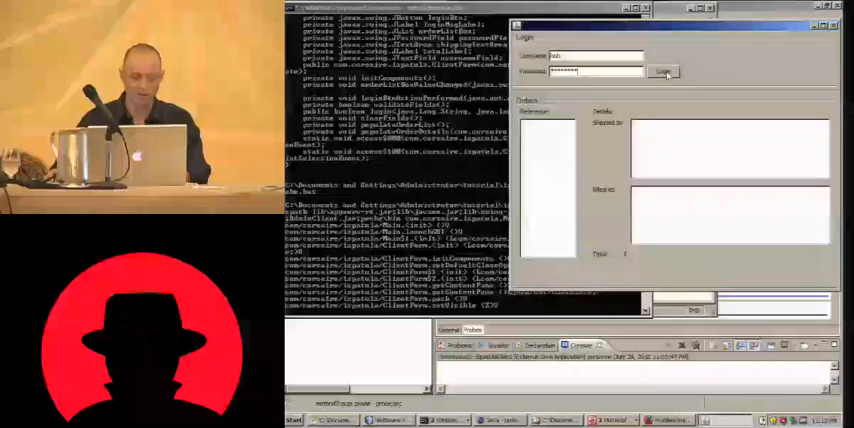
In the instrumented client, load the orders and show one order's details while the probe traces calls.
left_click(664, 72)
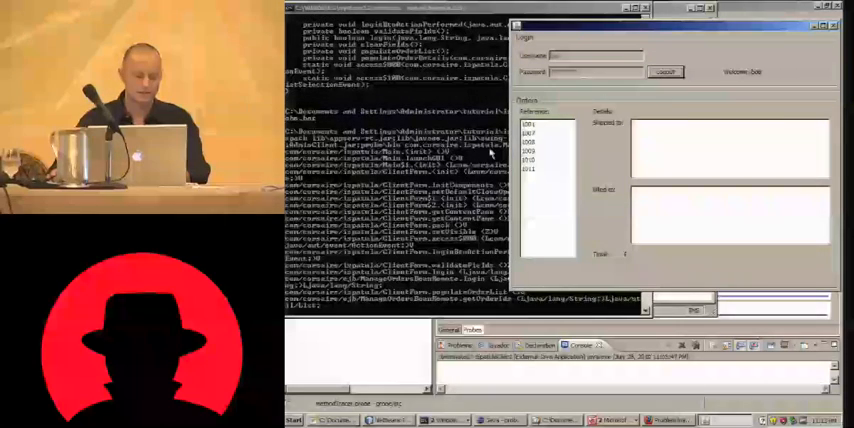
left_click(532, 122)
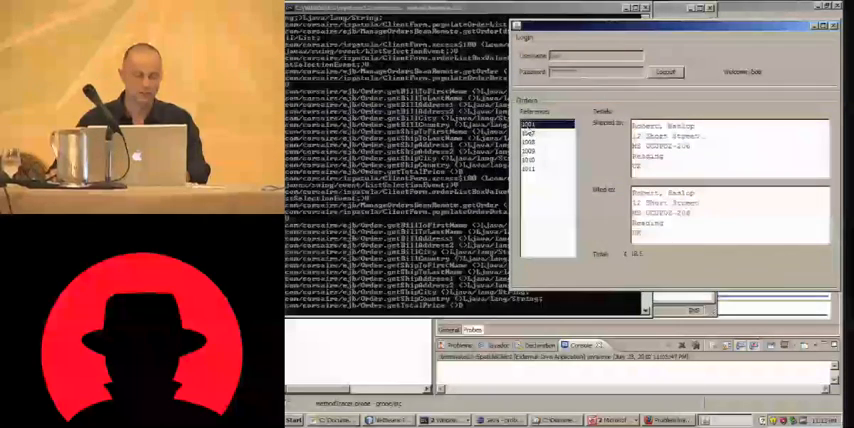